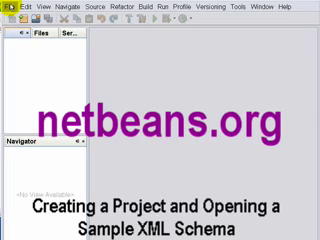
Start the New Project wizard for a Java Application and reach Name and Location.
left_click(8, 6)
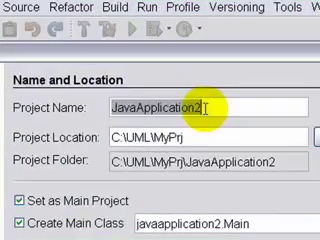
Clear the default project name and enter 'my' as the start of the new name.
type("my")
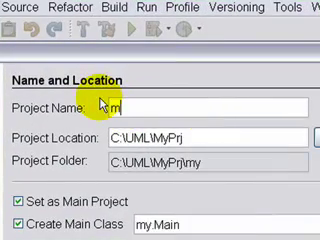